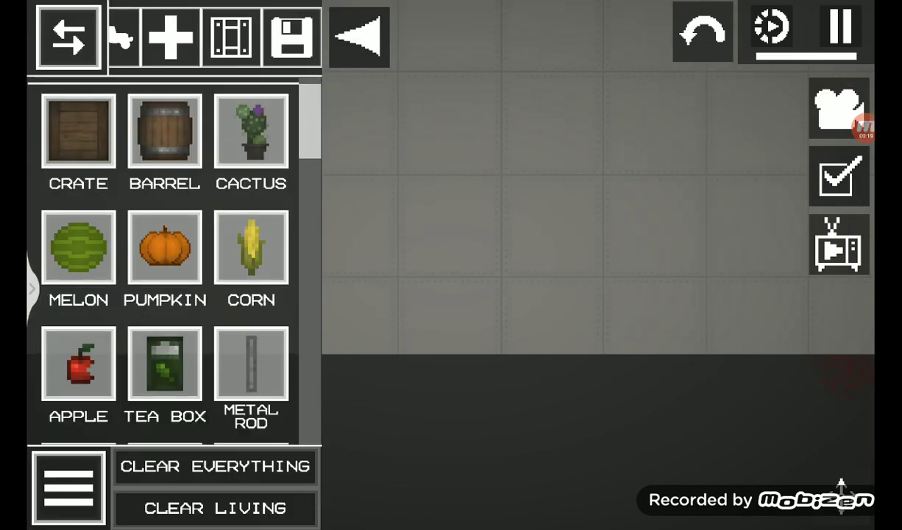
Scroll the spawn menu to Wooden Stick and place one upright stick mid-scene
{"action": "scroll", "scroll_direction": "down", "scroll_amount": 3}
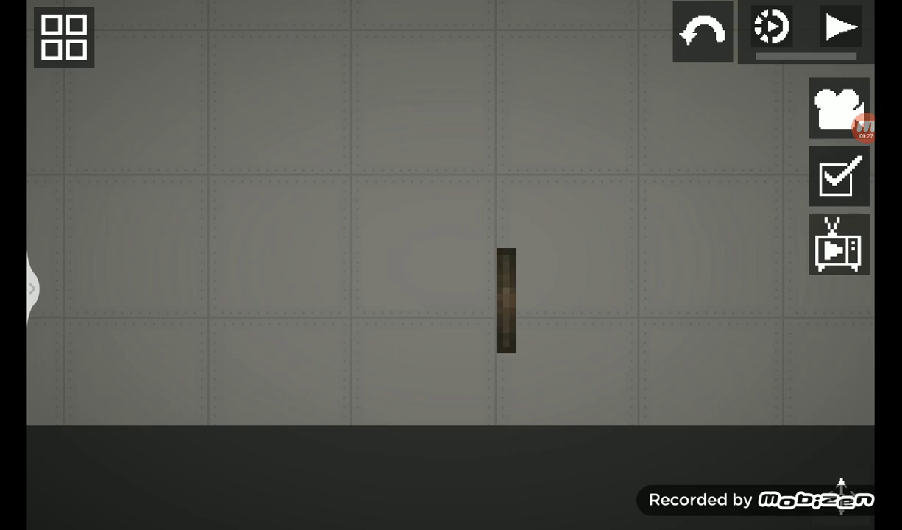
Reposition the upright stick and reopen the catalogue for a second horizontal Wooden Stick
{"action": "left_click", "coordinate": [506, 300]}
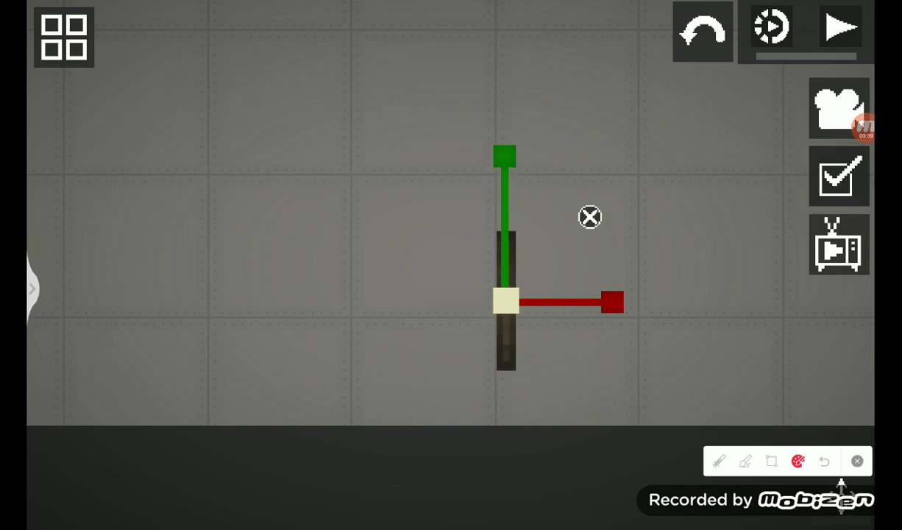
{"action": "left_click", "coordinate": [64, 36]}
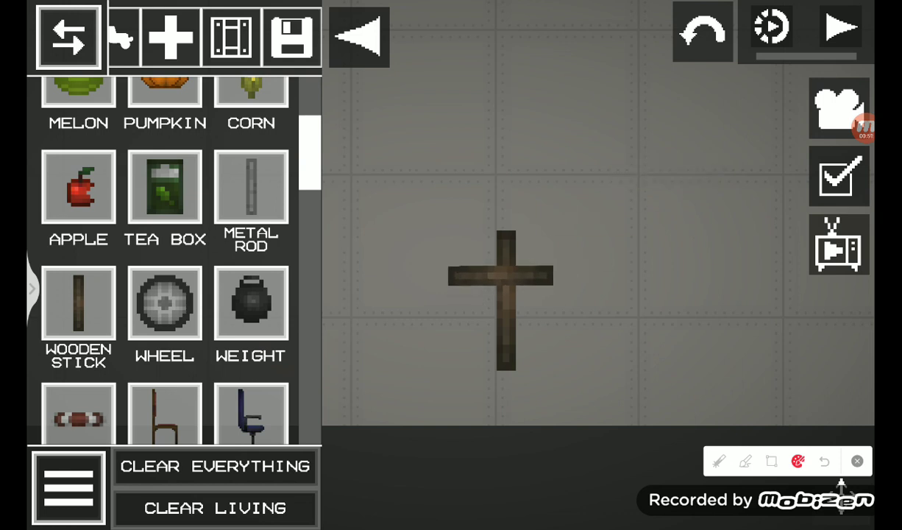
Open a cross stick's context menu and choose Resize
{"action": "left_click", "coordinate": [503, 276]}
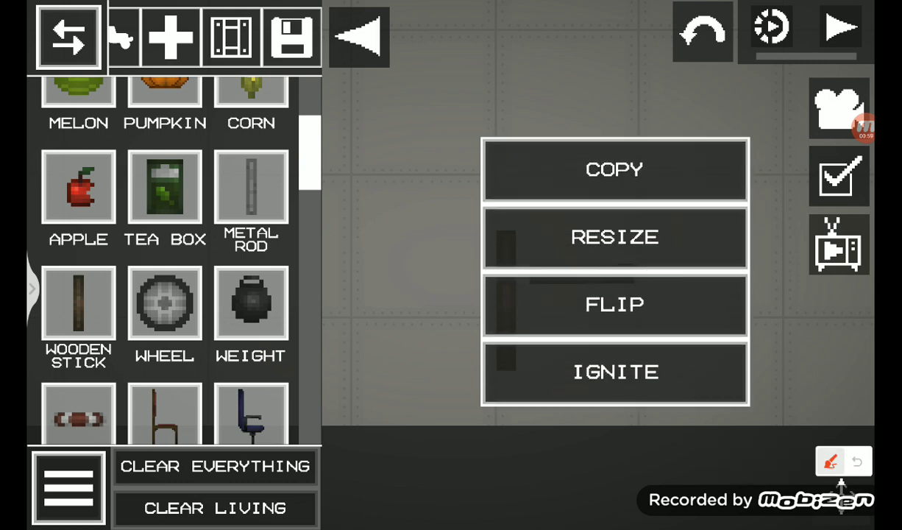
{"action": "left_click", "coordinate": [830, 461]}
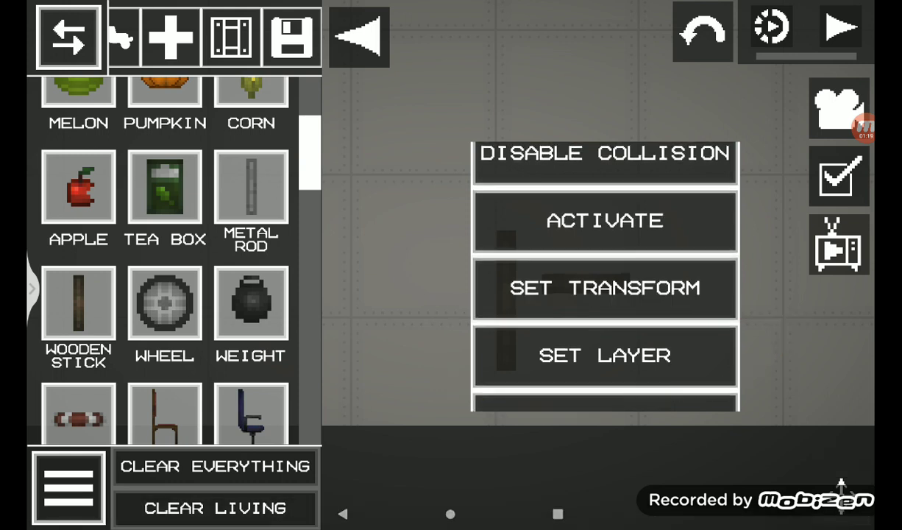
Assign each of the two sticks a different sorting layer via Set Layer
{"action": "left_click", "coordinate": [604, 355]}
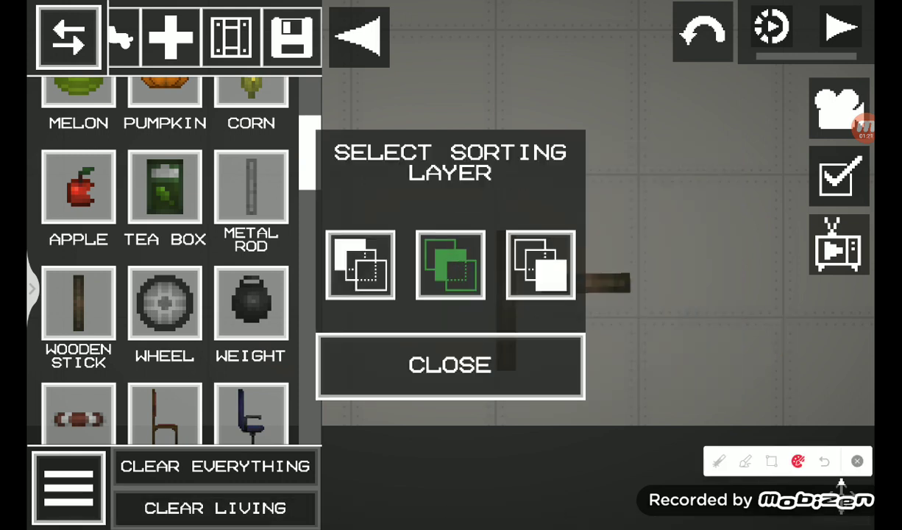
{"action": "left_click", "coordinate": [450, 366]}
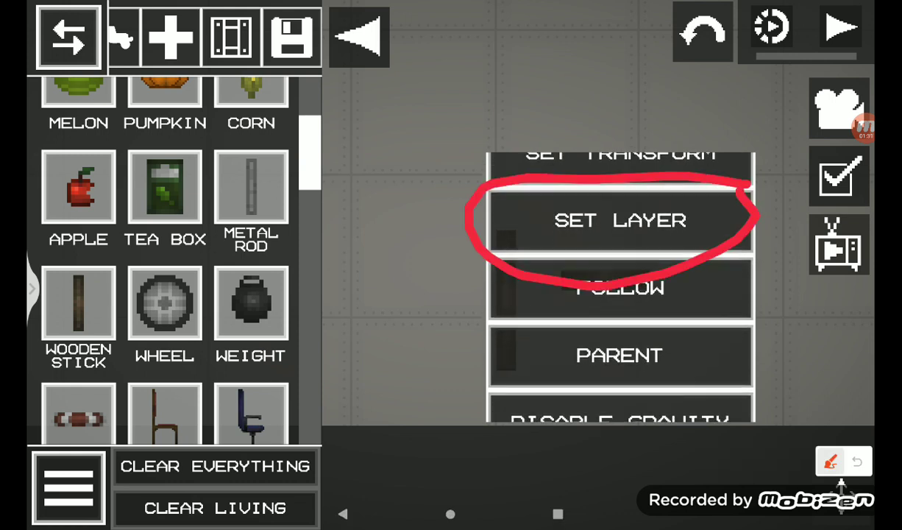
{"action": "left_click", "coordinate": [621, 221]}
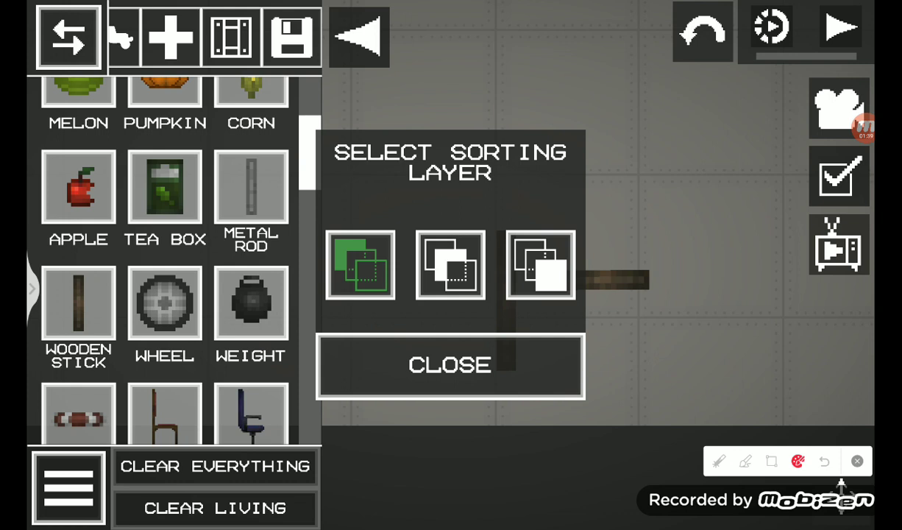
{"action": "left_click", "coordinate": [450, 365]}
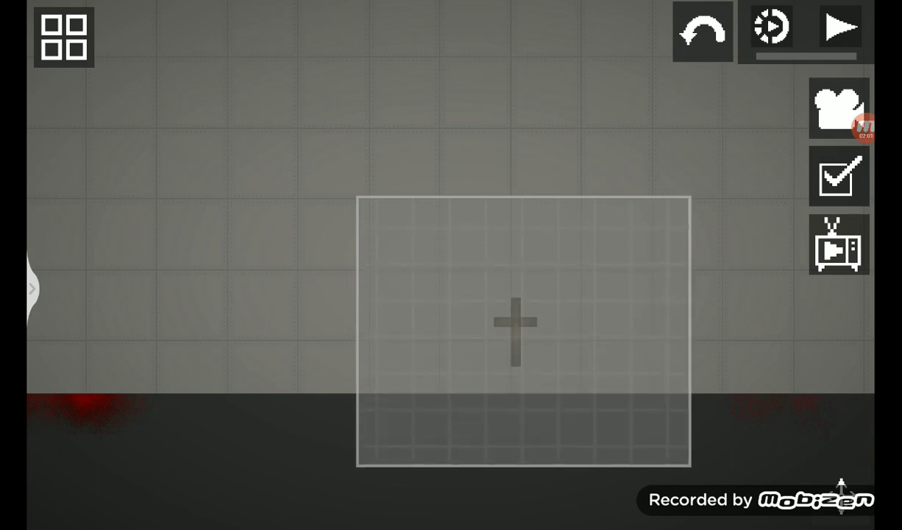
Fuse both sticks into one cross and unpause the simulation
{"action": "left_click", "coordinate": [515, 323]}
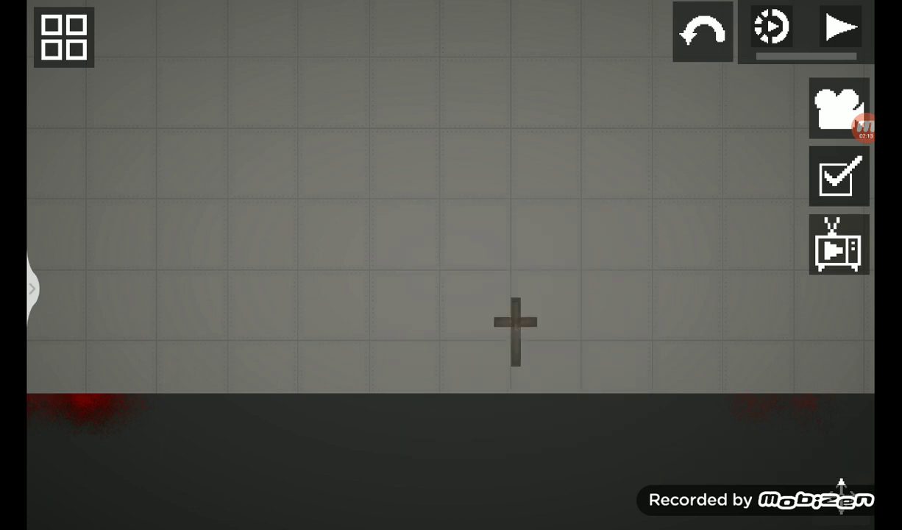
{"action": "left_click", "coordinate": [839, 27]}
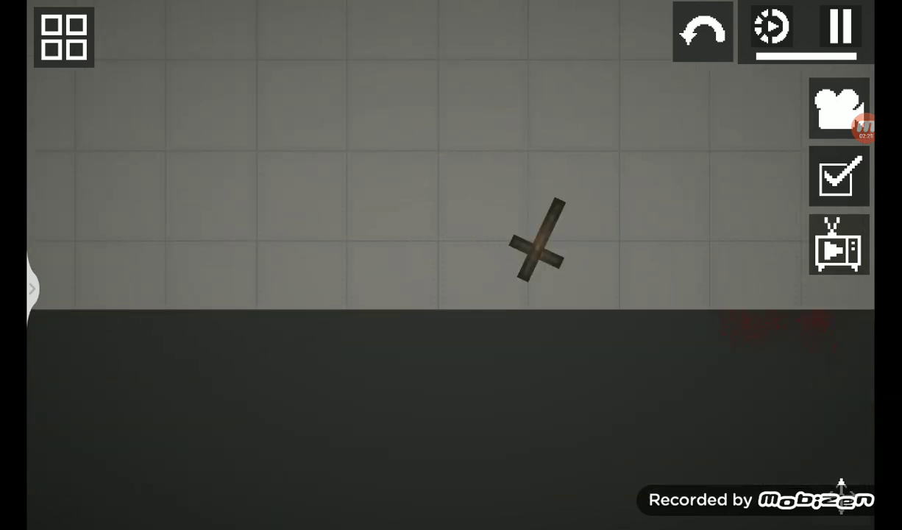
Pause once the cross lands on the floor, then resume the simulation
{"action": "left_click", "coordinate": [840, 27]}
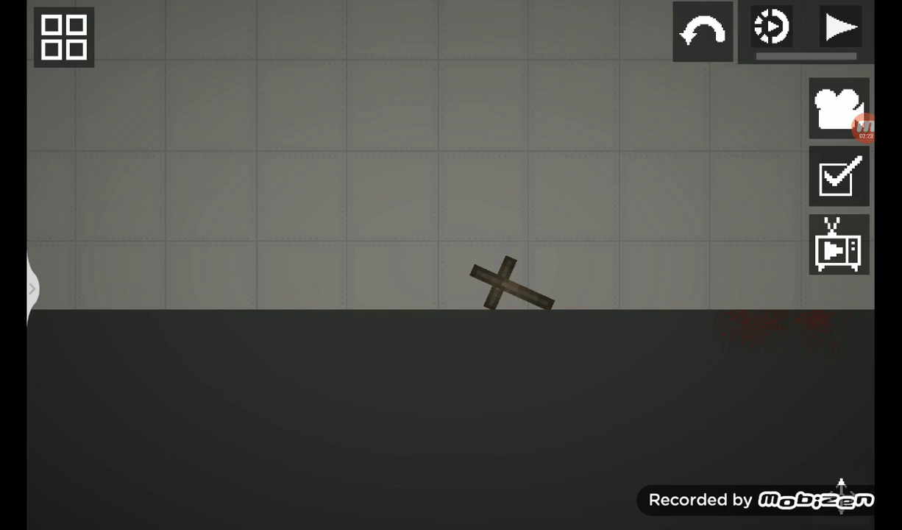
{"action": "left_click", "coordinate": [512, 287]}
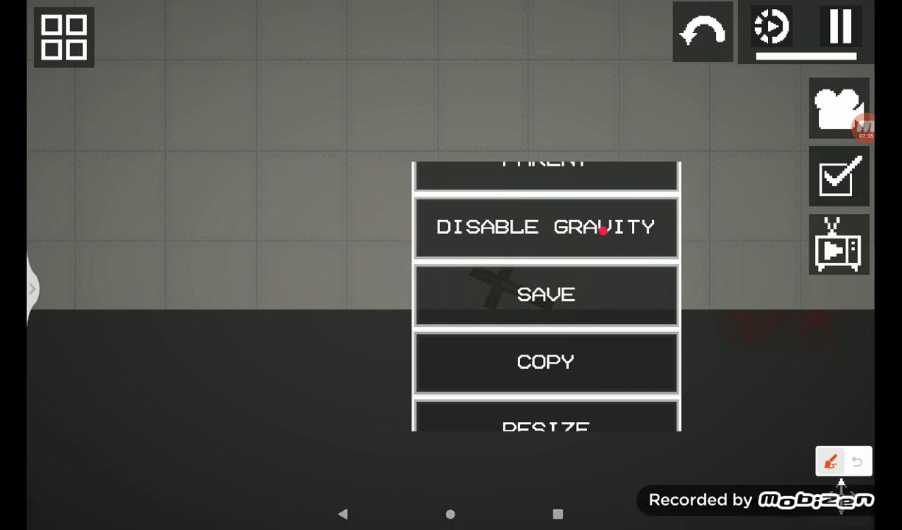
Choose Disable Gravity from the fallen cross's context menu
{"action": "left_click", "coordinate": [546, 227]}
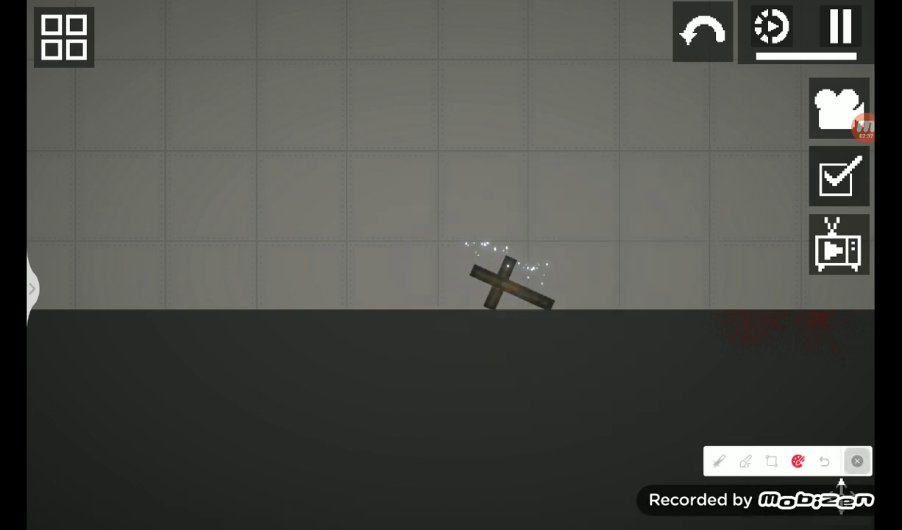